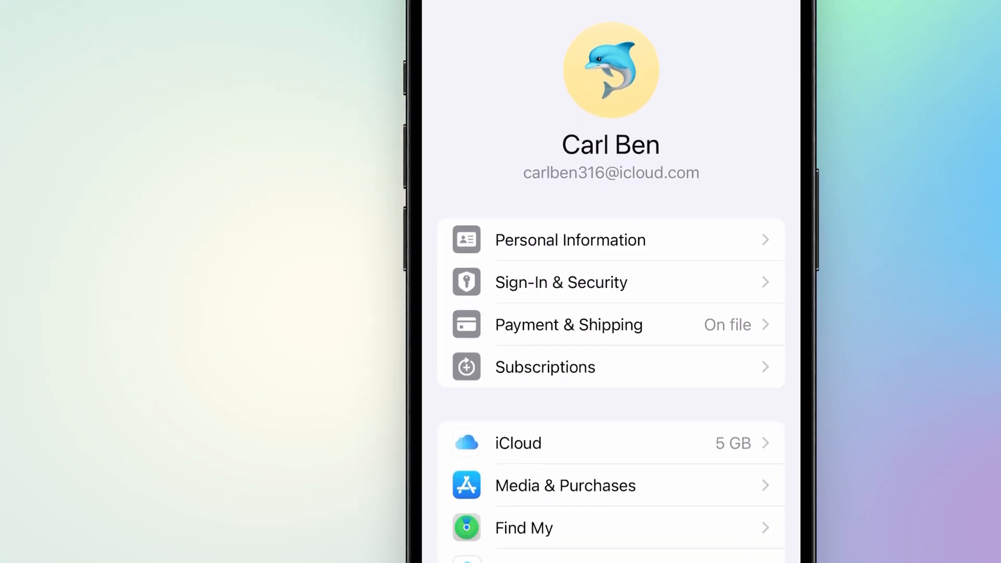
# Step: Scroll up through the Apple ID account page in iOS Settings
pyautogui.scroll(3)
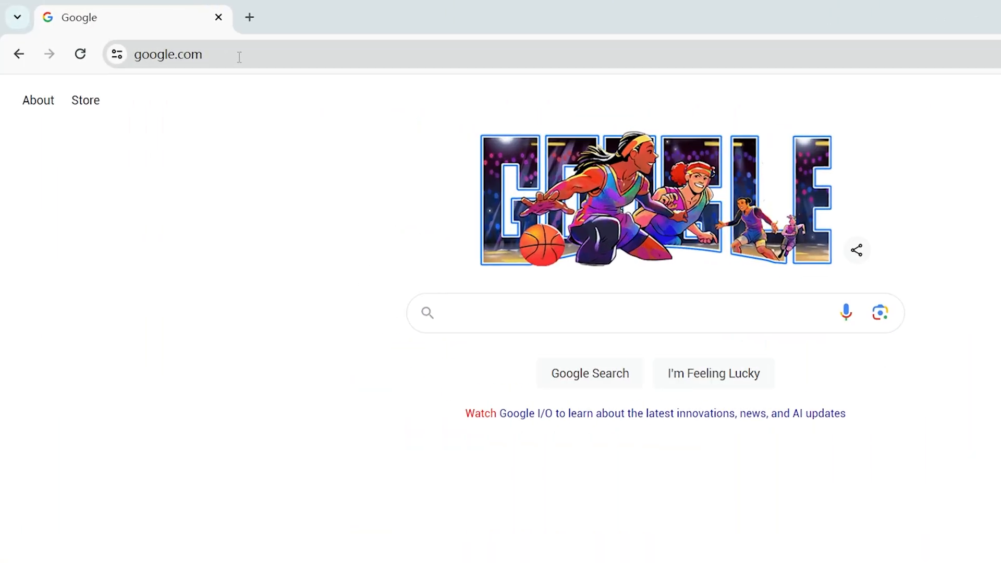
pyautogui.write('iforgot.app')
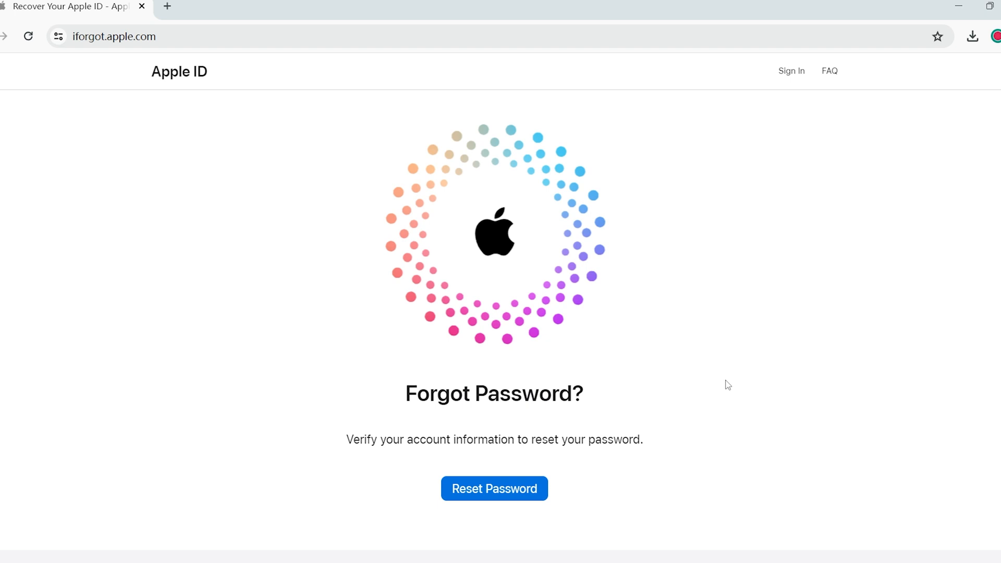
pyautogui.click(494, 488)
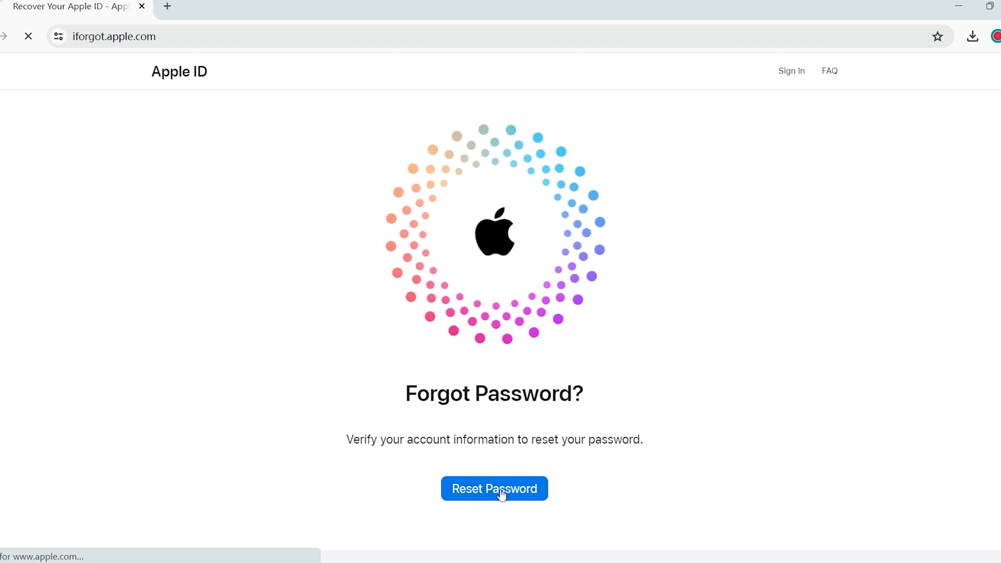
pyautogui.click(494, 488)
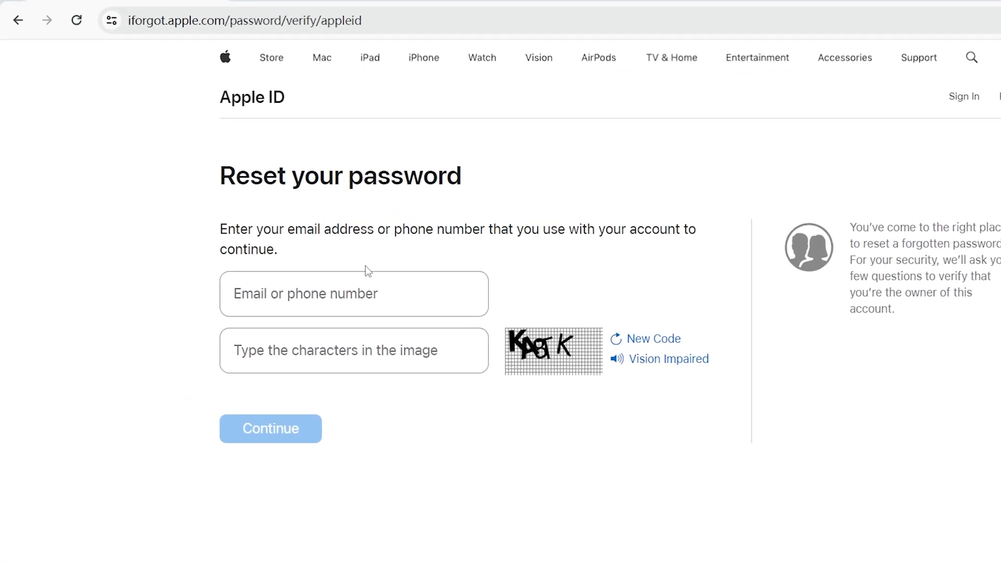
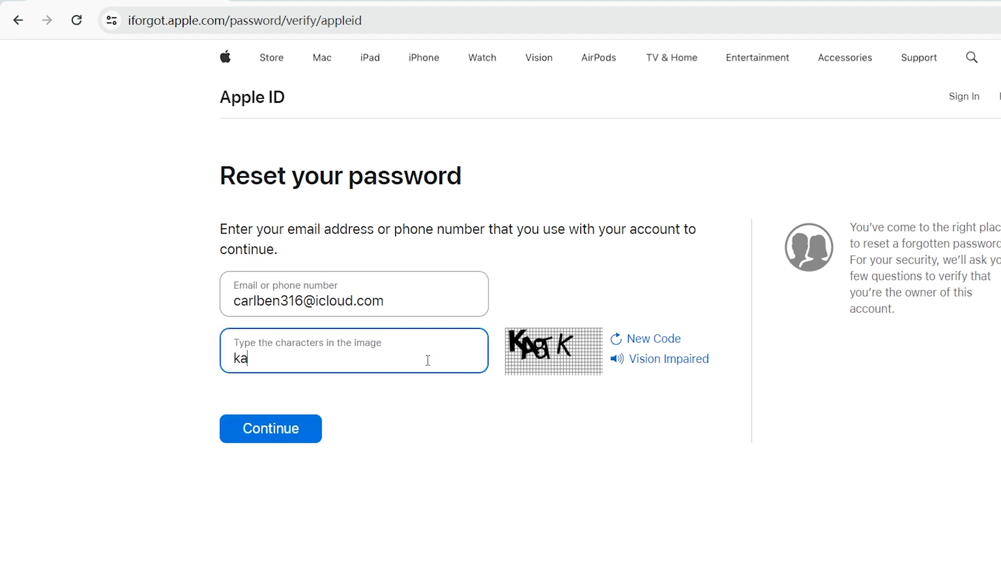
pyautogui.click(270, 429)
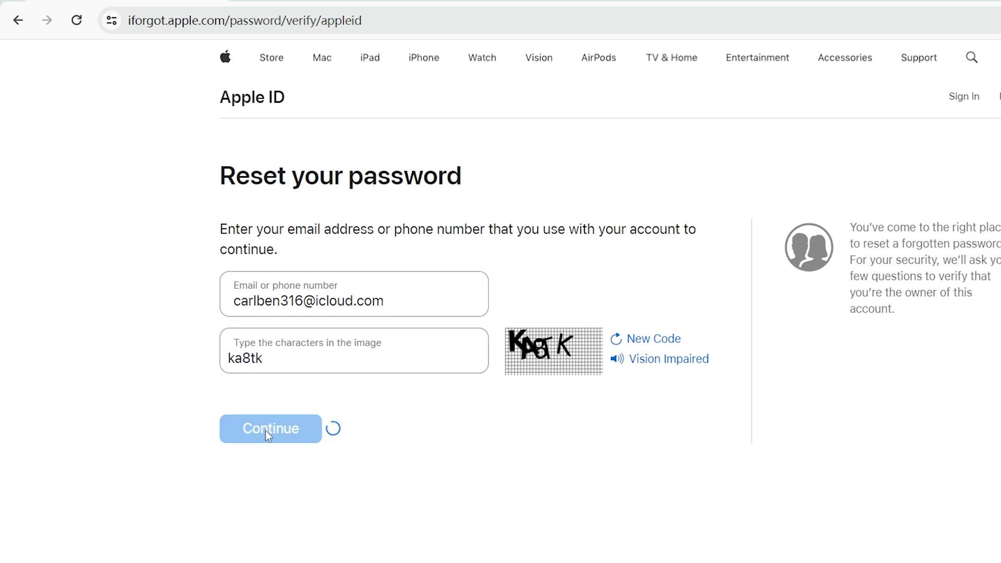
pyautogui.click(270, 428)
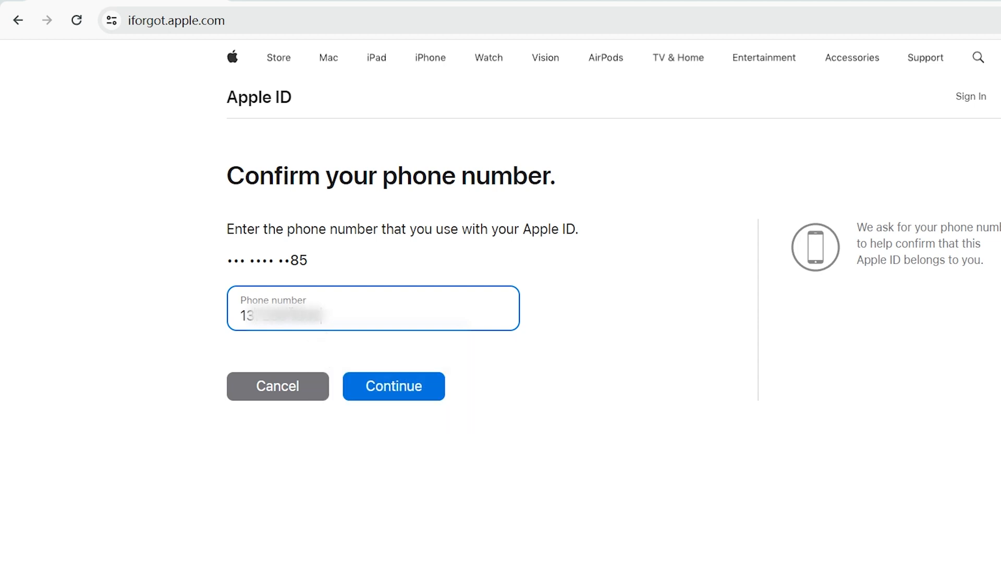
# Step: Confirm the trusted phone number ending in 85 and continue
pyautogui.click(393, 386)
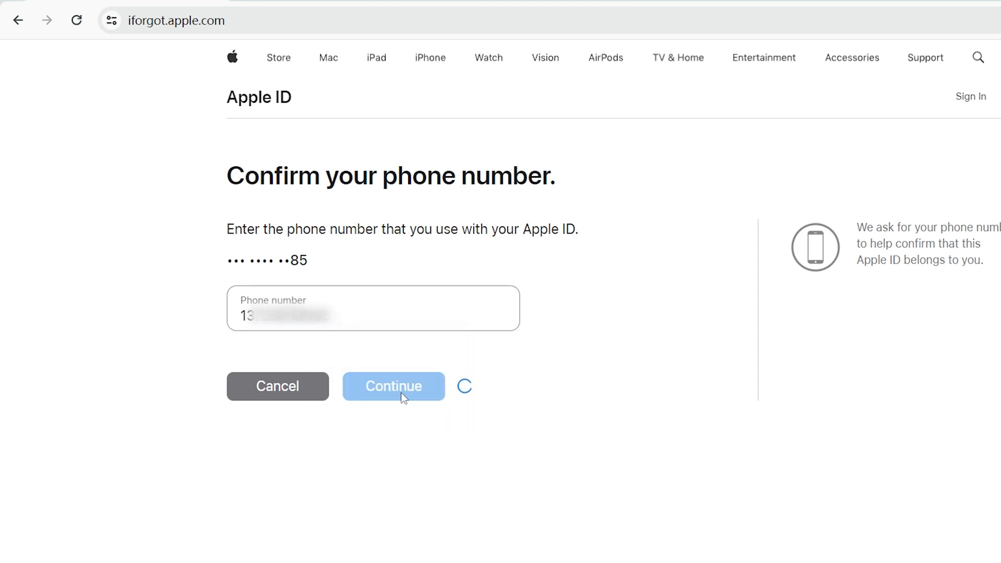
pyautogui.click(393, 387)
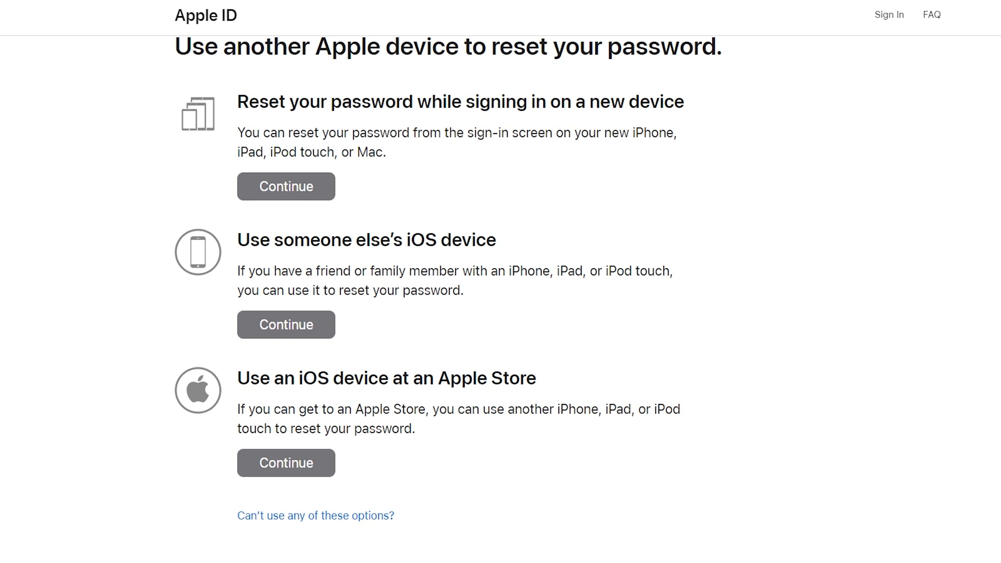
pyautogui.moveTo(878, 263)
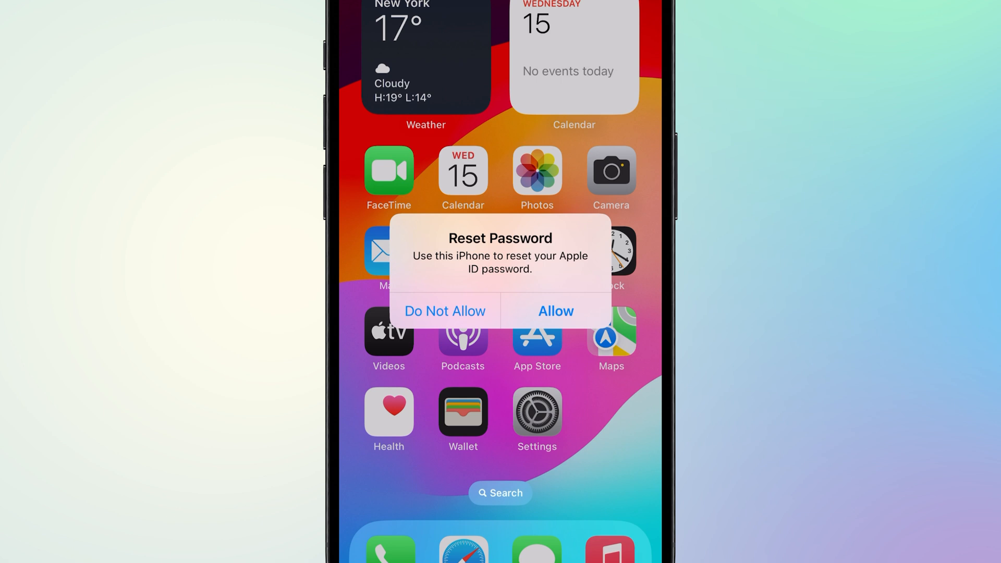
# Step: Allow this iPhone to reset the Apple ID password from the alert
pyautogui.click(555, 311)
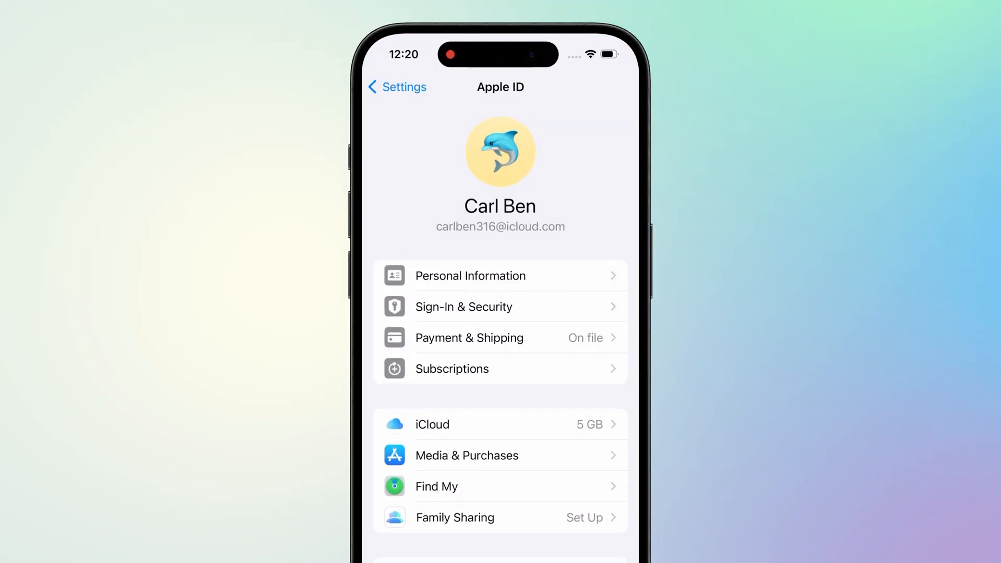
pyautogui.click(463, 306)
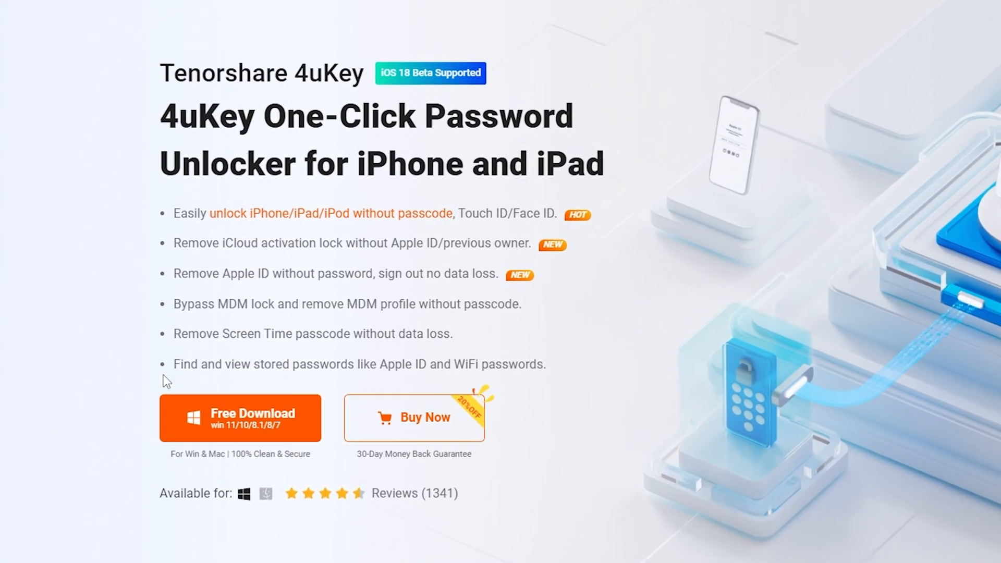
pyautogui.moveTo(253, 439)
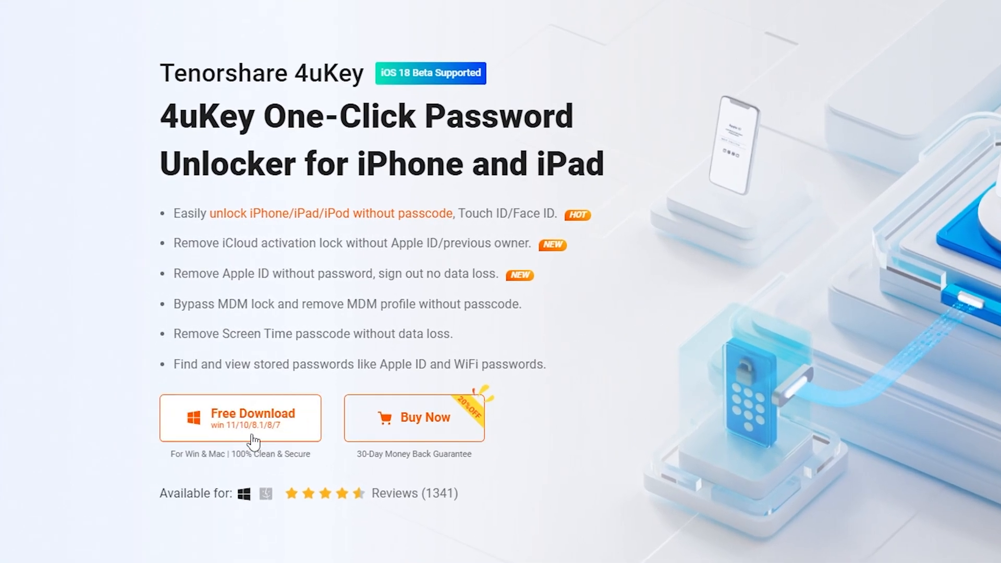
# Step: Download the free Windows version of 4uKey from the product page
pyautogui.click(241, 417)
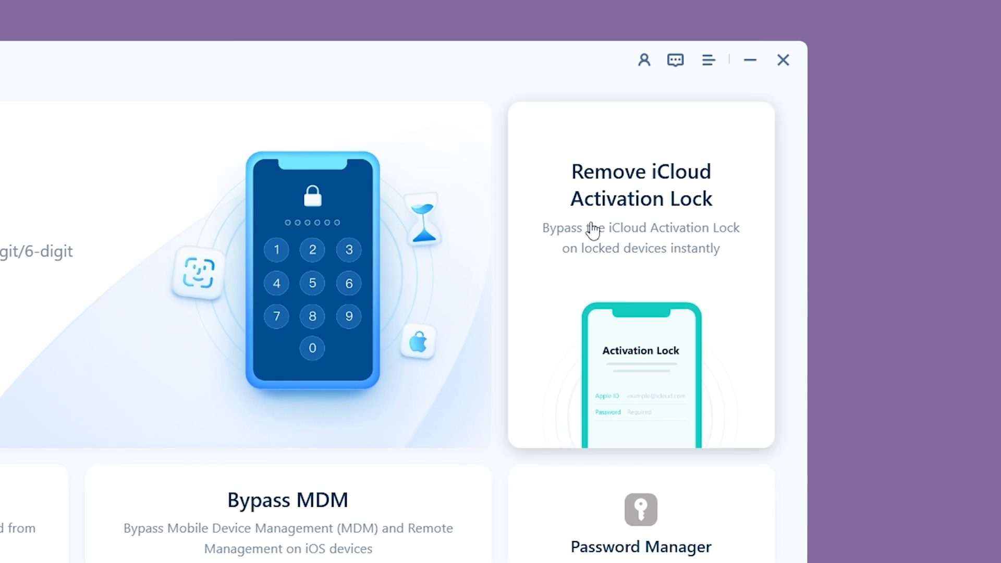
pyautogui.moveTo(645, 273)
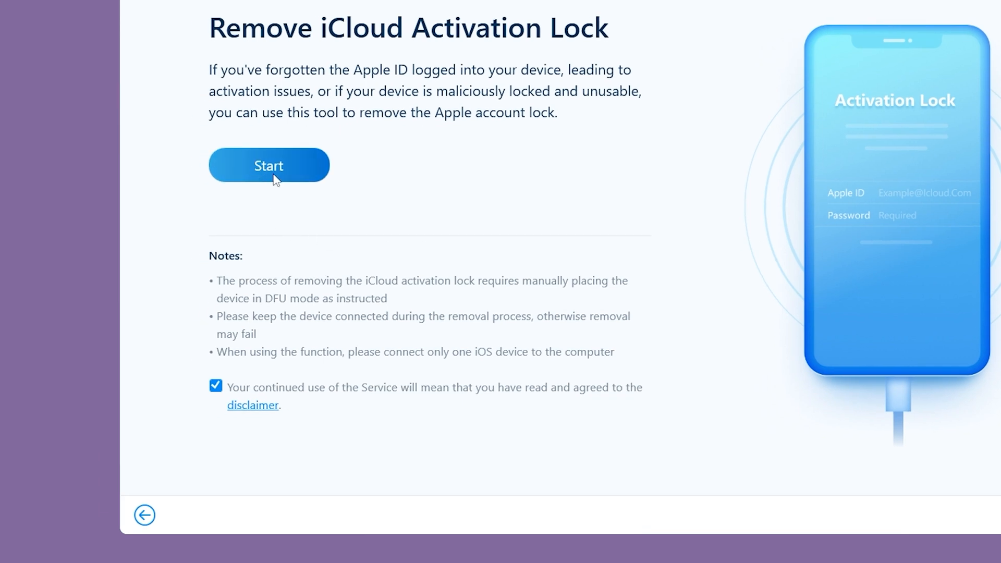
# Step: Start the Remove iCloud Activation Lock tool in 4uKey
pyautogui.click(269, 165)
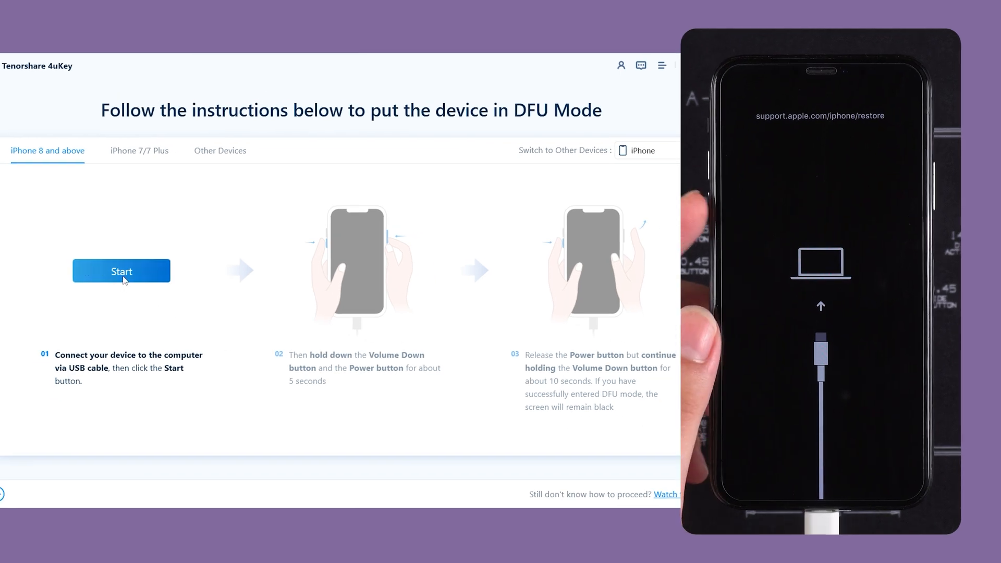
# Step: Run the guided DFU countdown to put the connected iPhone into DFU mode
pyautogui.click(121, 270)
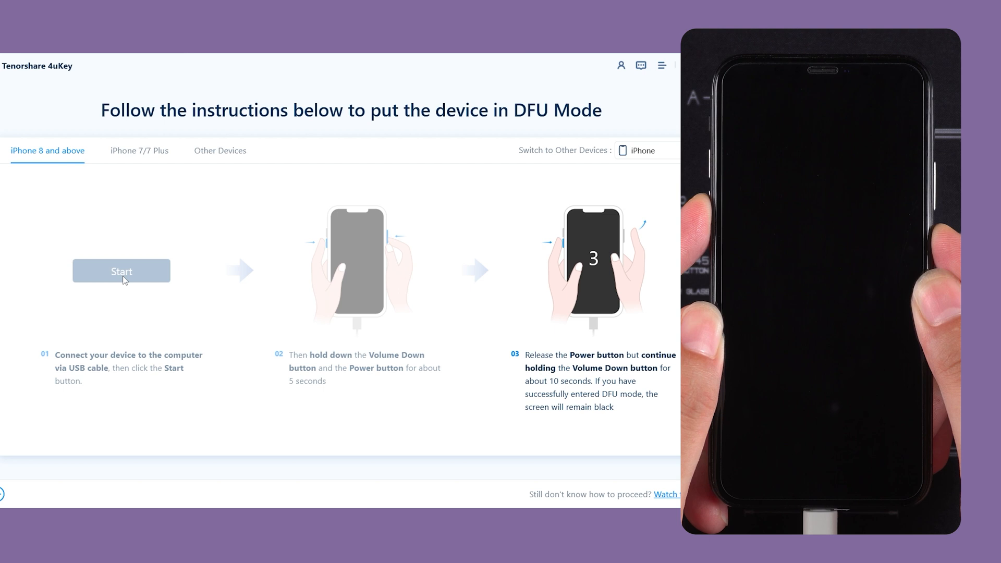
pyautogui.click(121, 271)
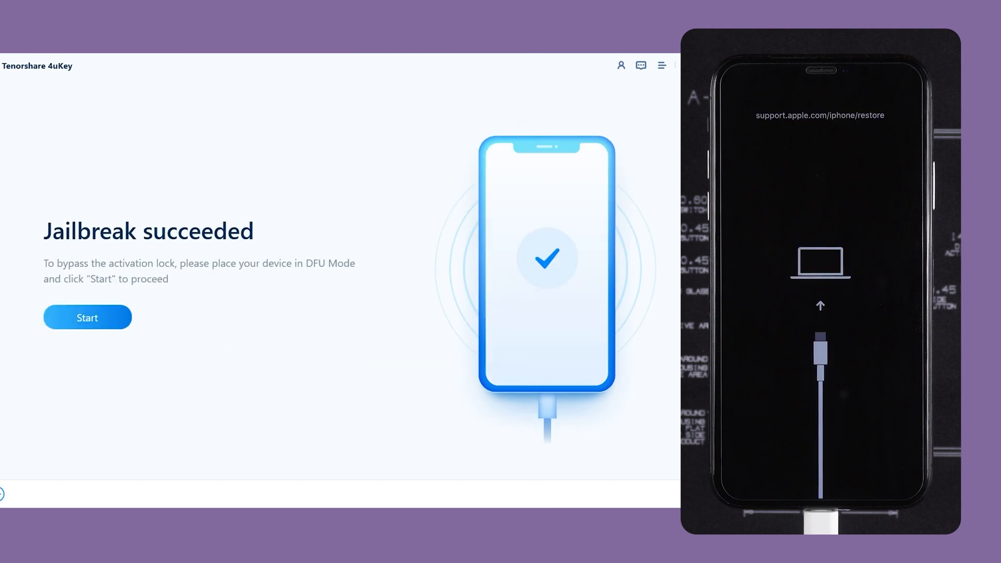
pyautogui.moveTo(330, 358)
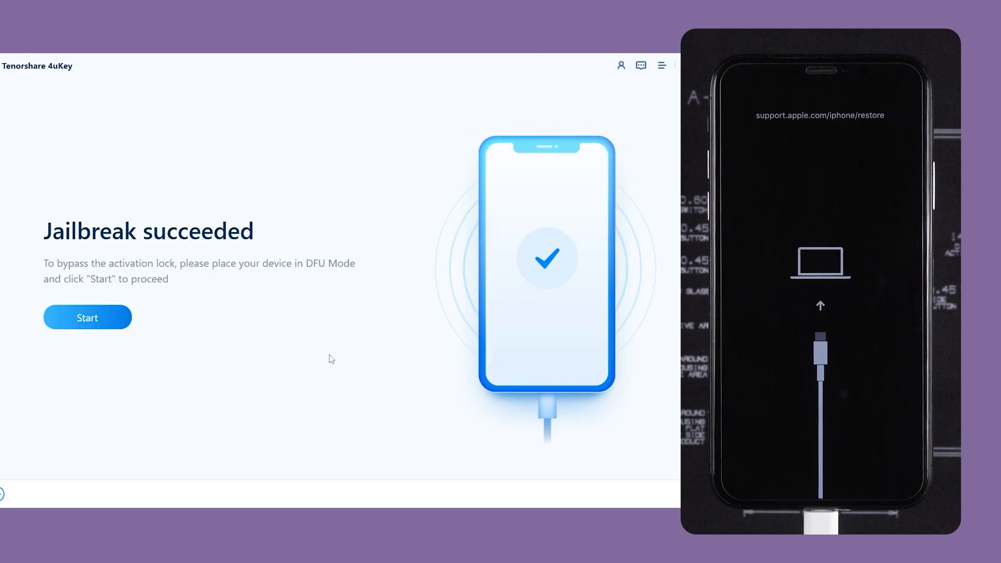
# Step: Proceed after the successful jailbreak and run the second DFU countdown to remove the lock
pyautogui.click(88, 317)
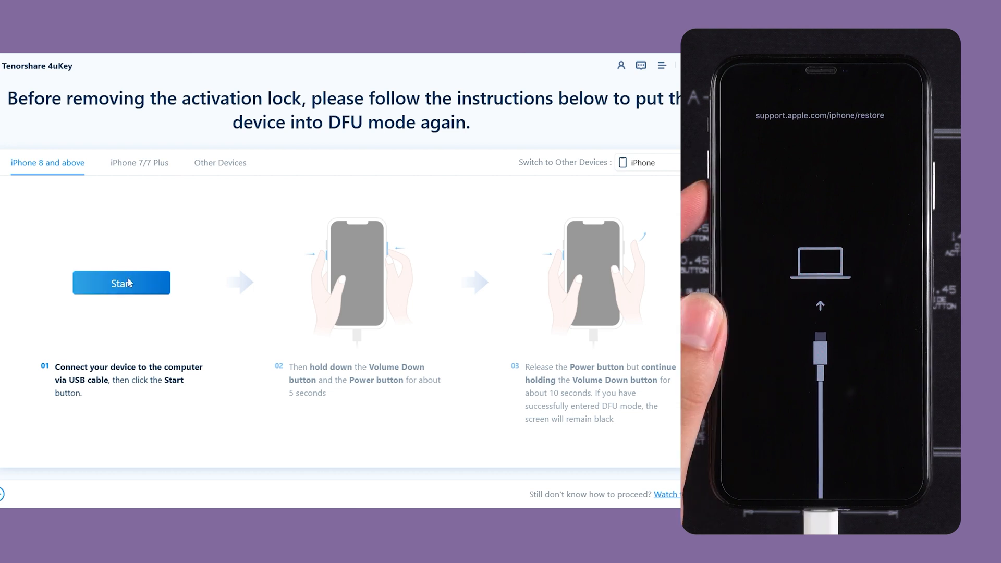
pyautogui.click(122, 282)
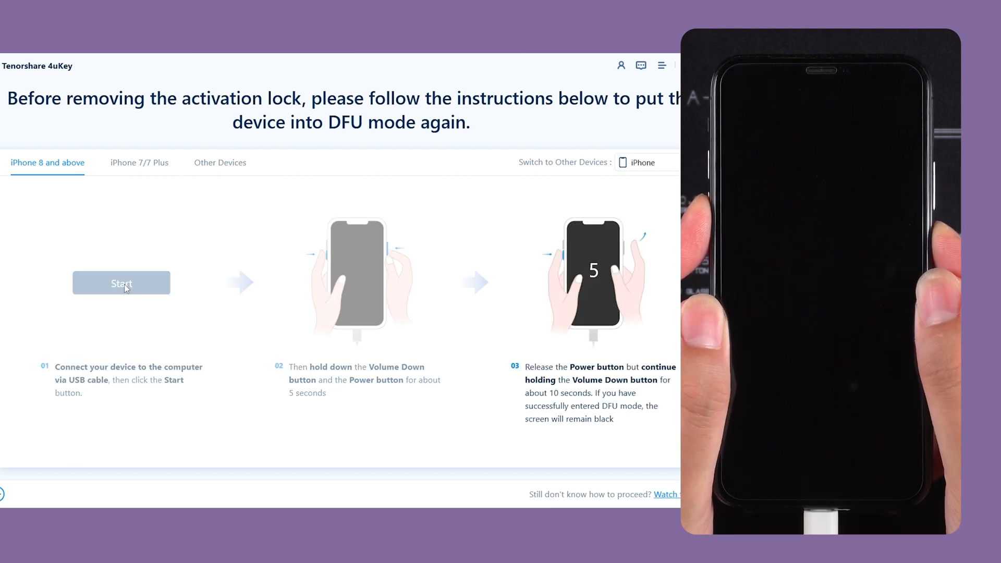
pyautogui.click(122, 283)
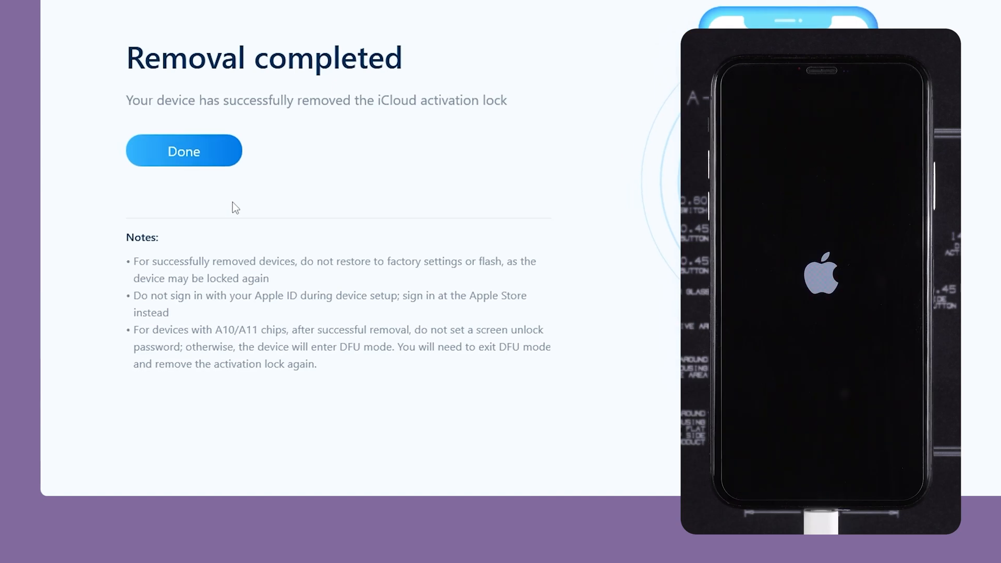
# Step: Confirm Done on 4uKey's Removal completed screen
pyautogui.click(184, 150)
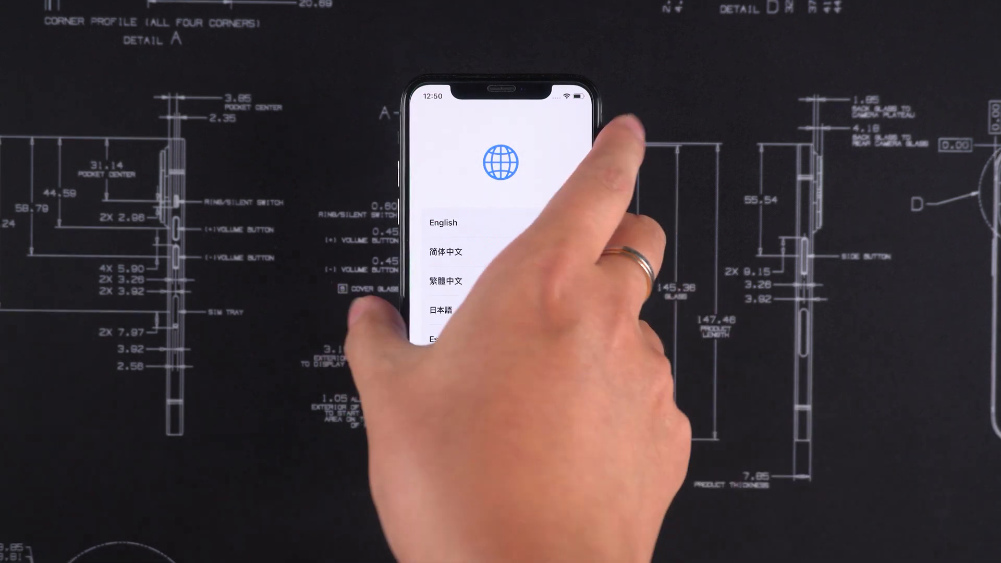
# Step: Choose English and continue through iPhone setup, allowing Settings access to contacts
pyautogui.click(442, 222)
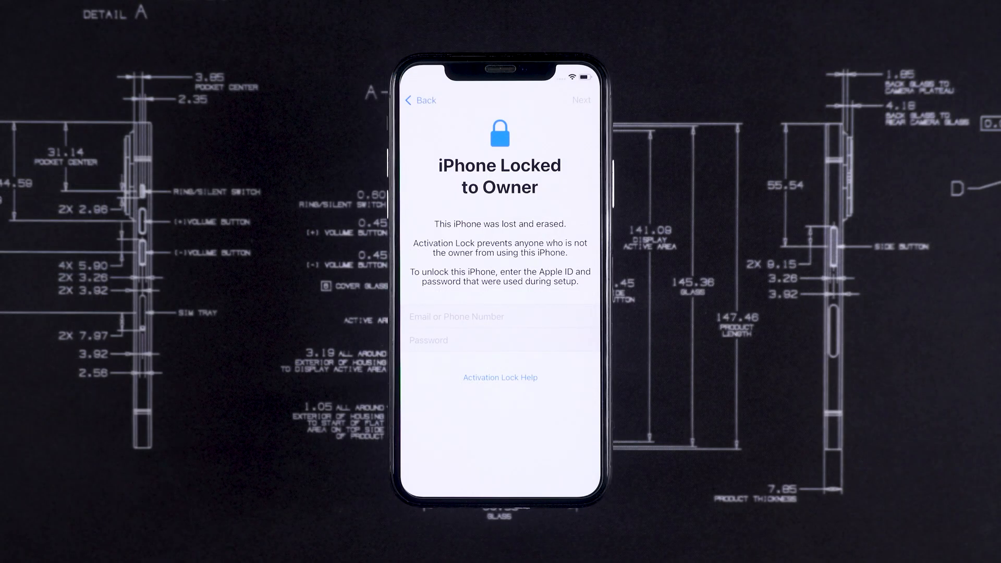
pyautogui.click(501, 422)
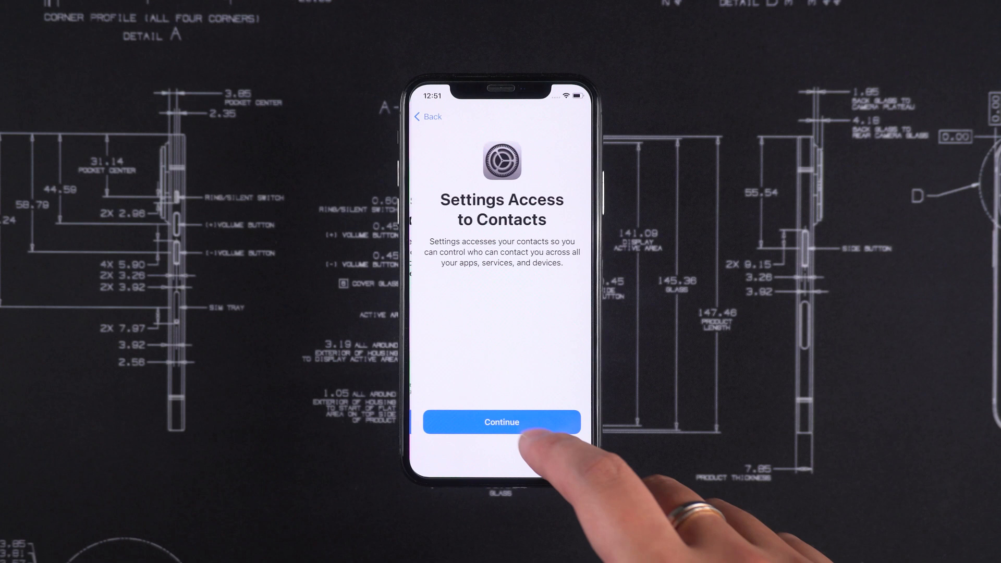
pyautogui.click(501, 421)
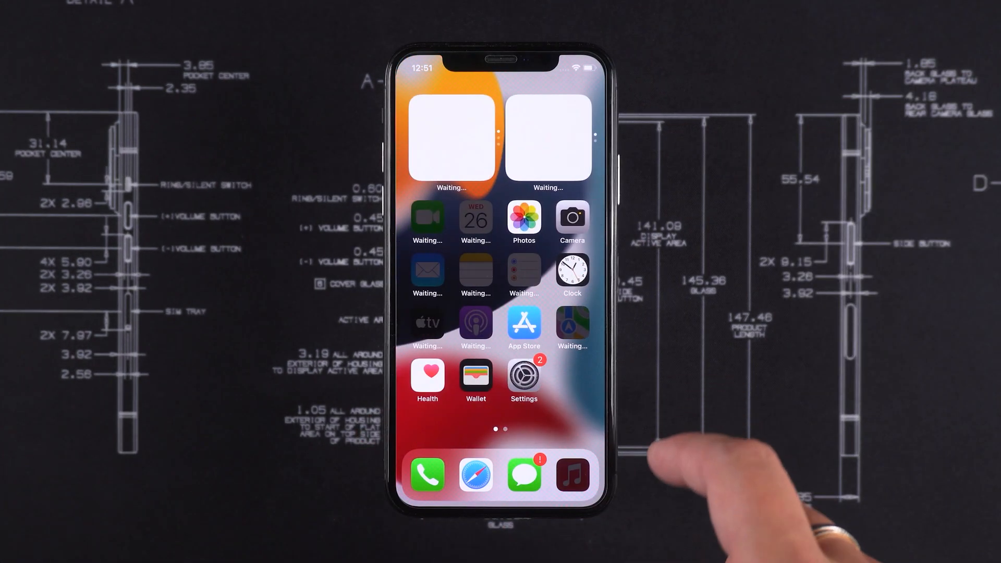
# Step: Open the App Store, allow WLAN & Cellular data, and answer the Personalised Ads prompt
pyautogui.click(523, 327)
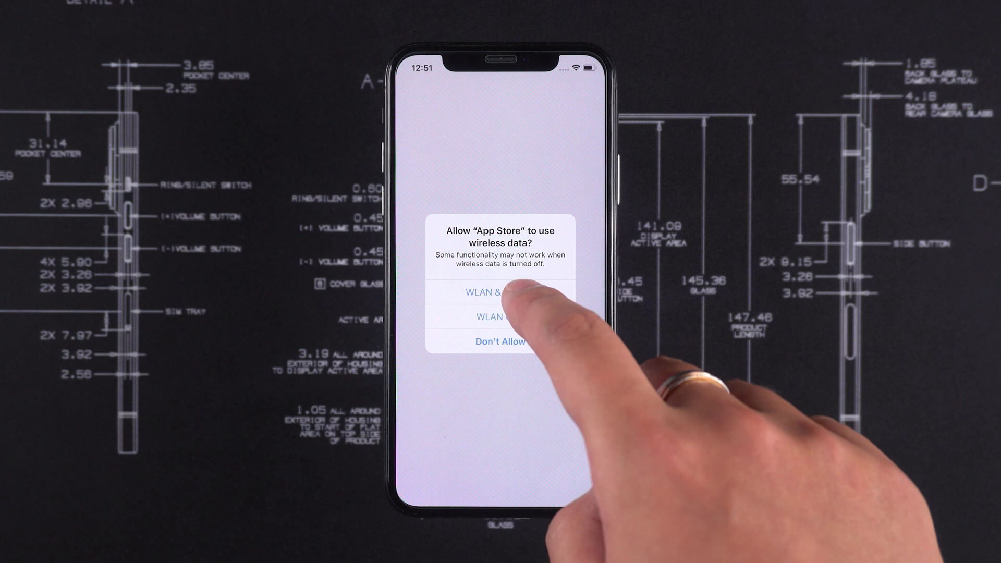
pyautogui.click(500, 295)
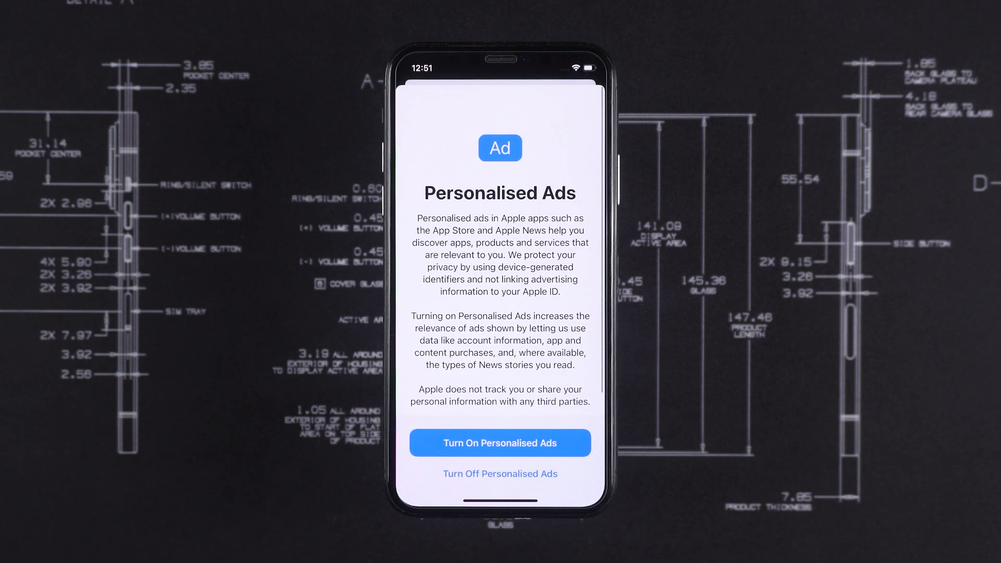
pyautogui.click(499, 443)
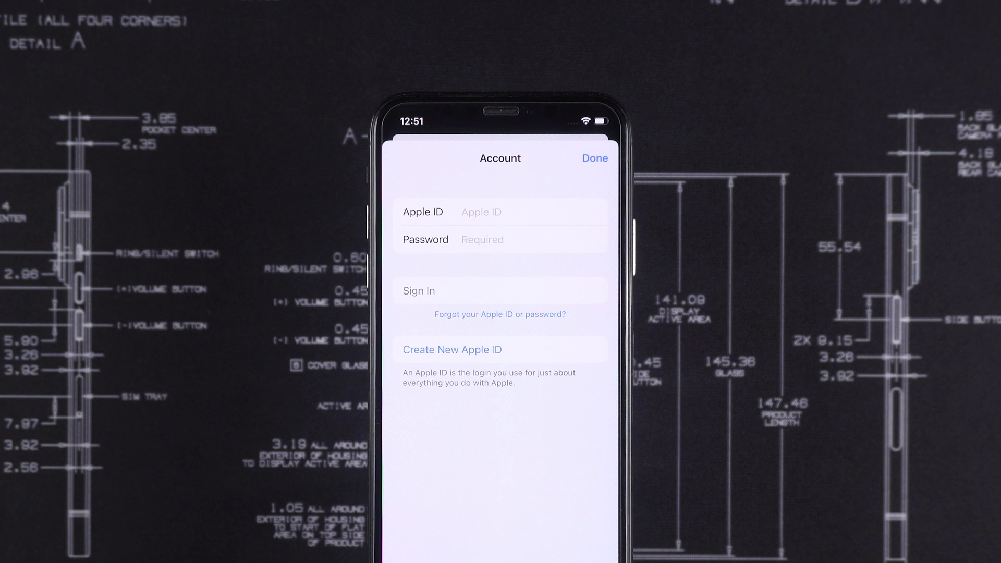